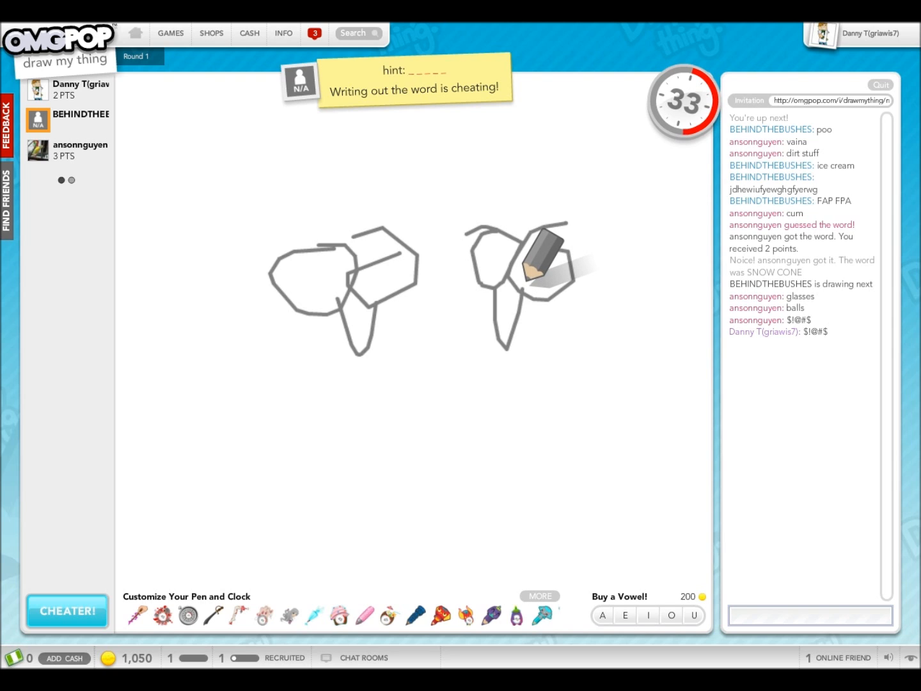
- Post chat guesses like 'boobies' and 'a really bad draw' while TWINS goes unsolved
type("WER9RQWIRGIQWEGRWRT")
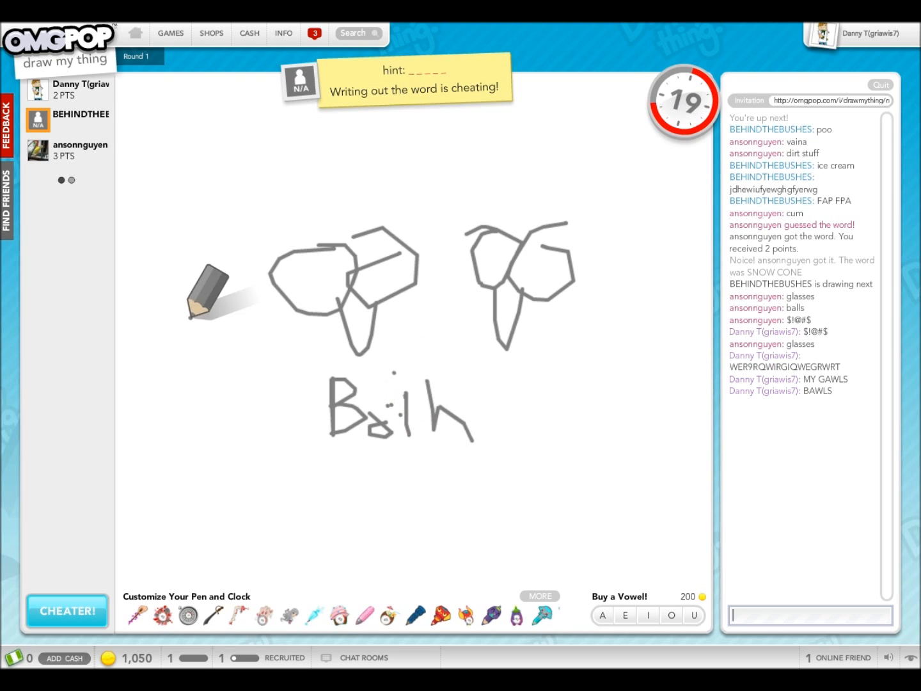
type("boobies")
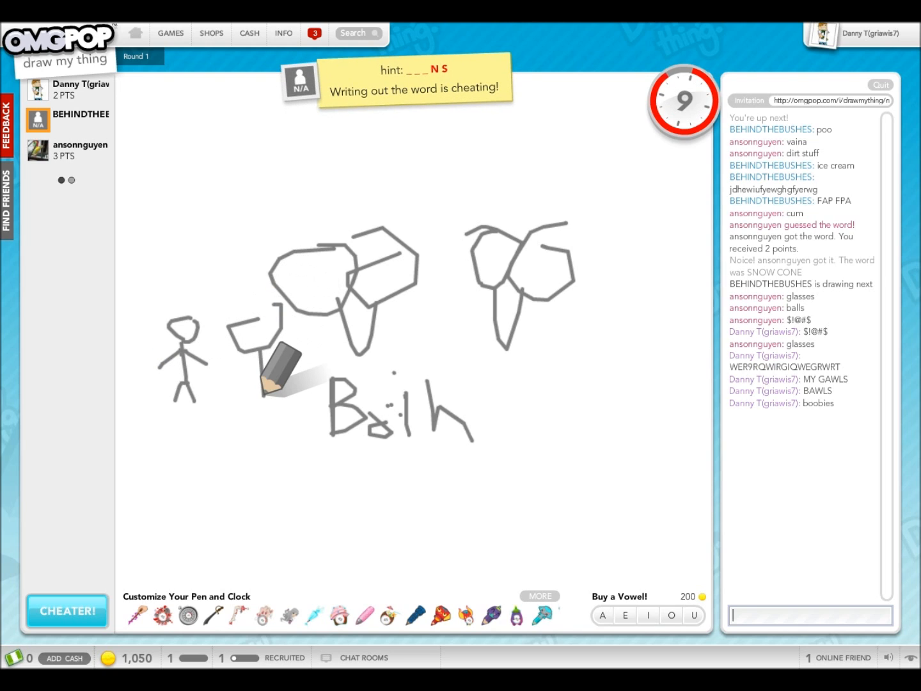
type("a really bad")
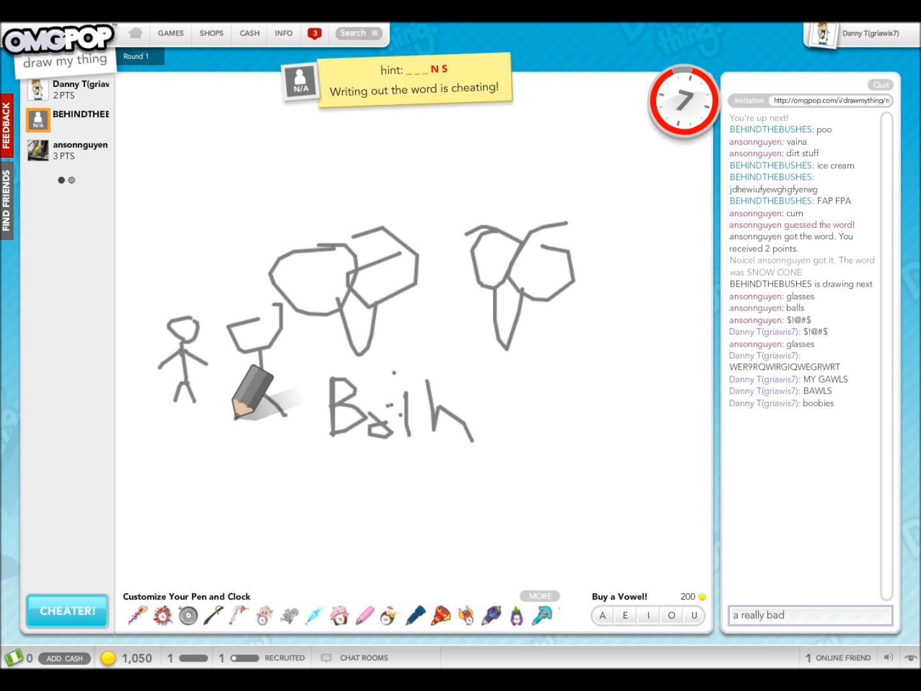
type("draw")
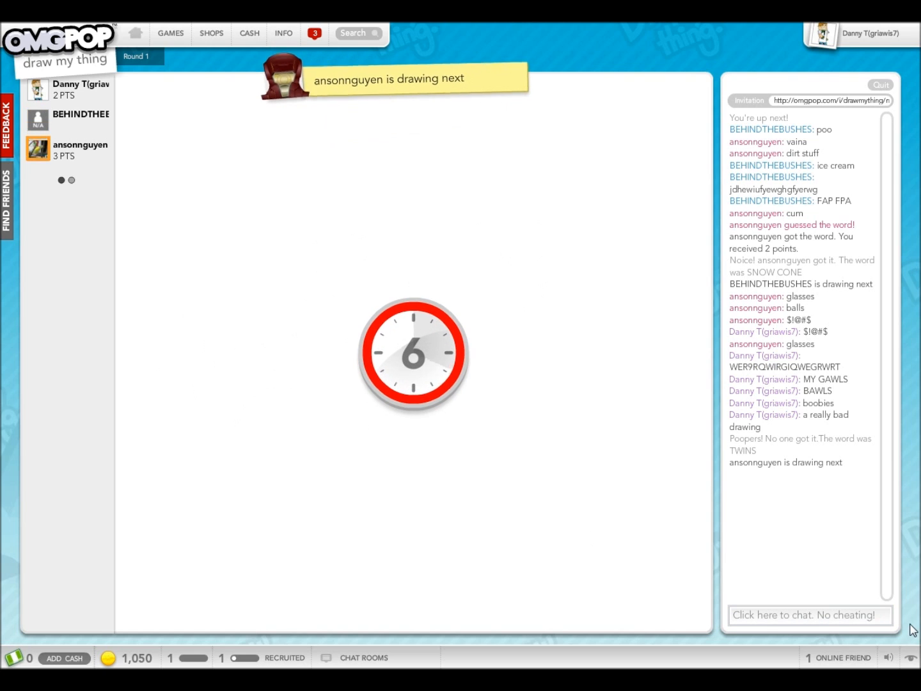
mouse_move(466, 402)
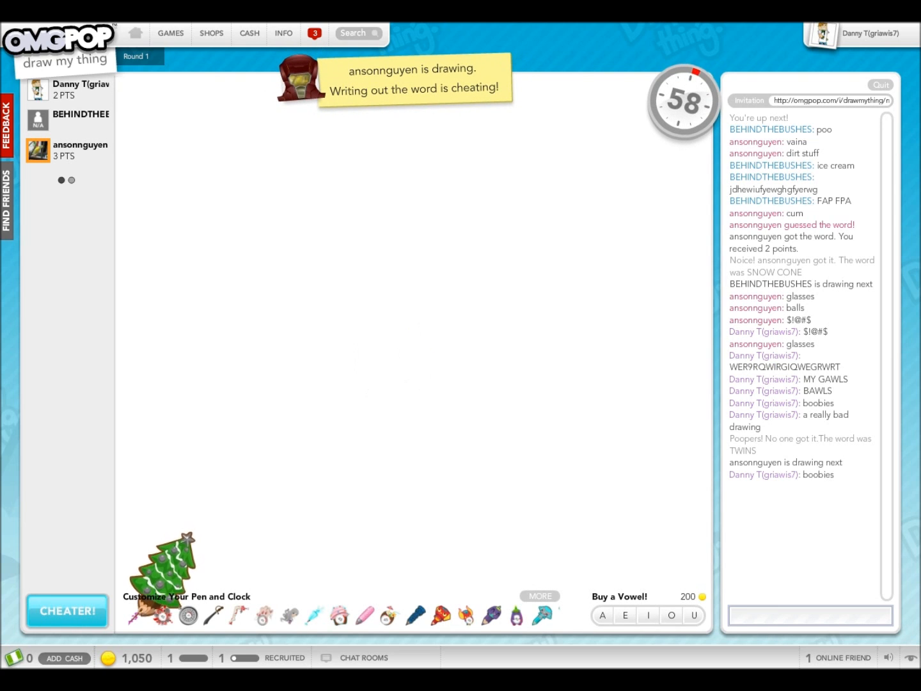
- Post joke guesses 'harry', 'chales' and 'your mo' in chat
type("harry")
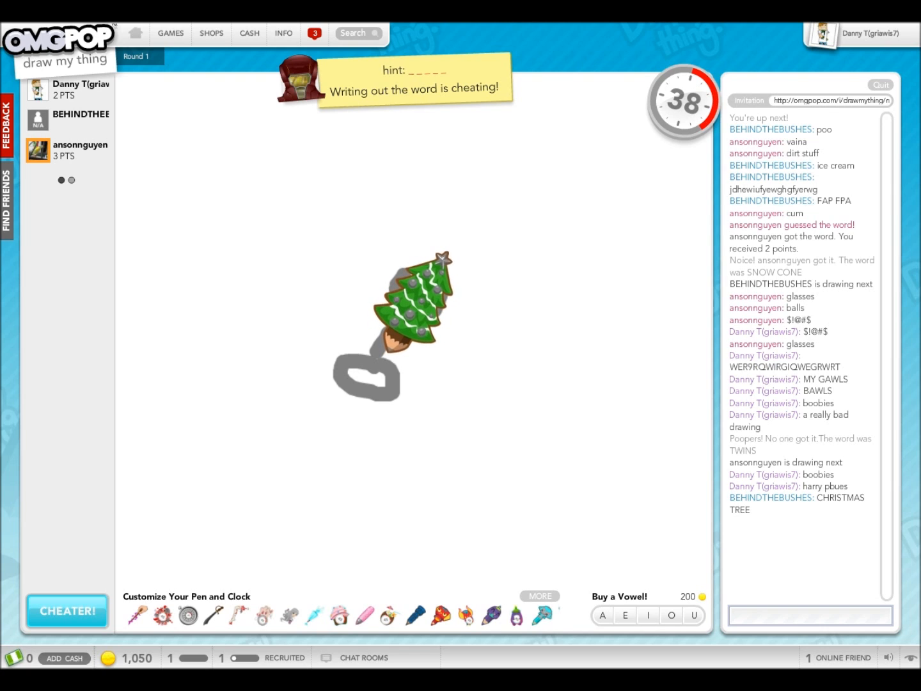
type("chales")
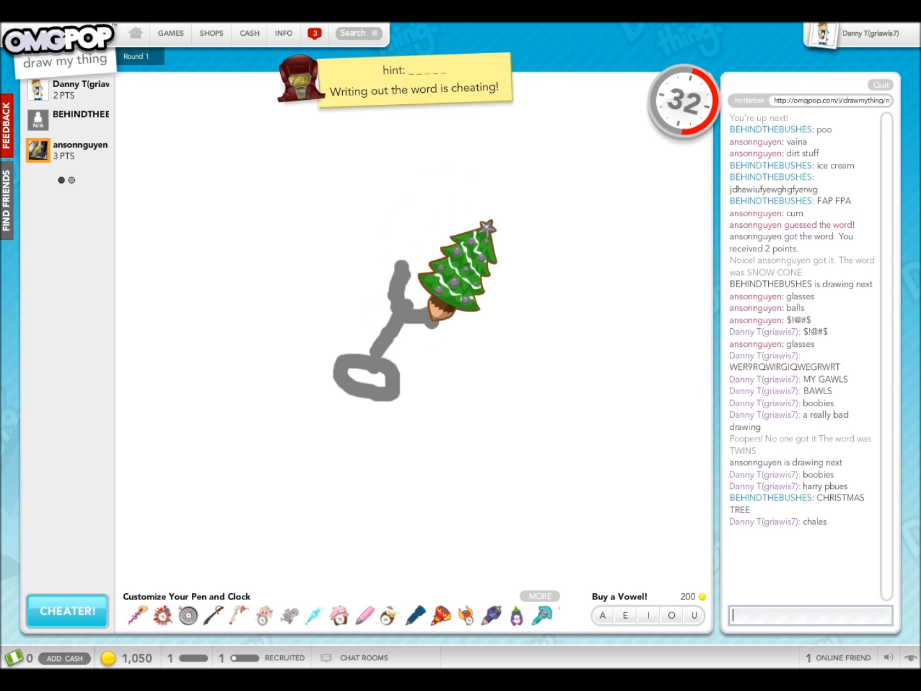
type("your mo")
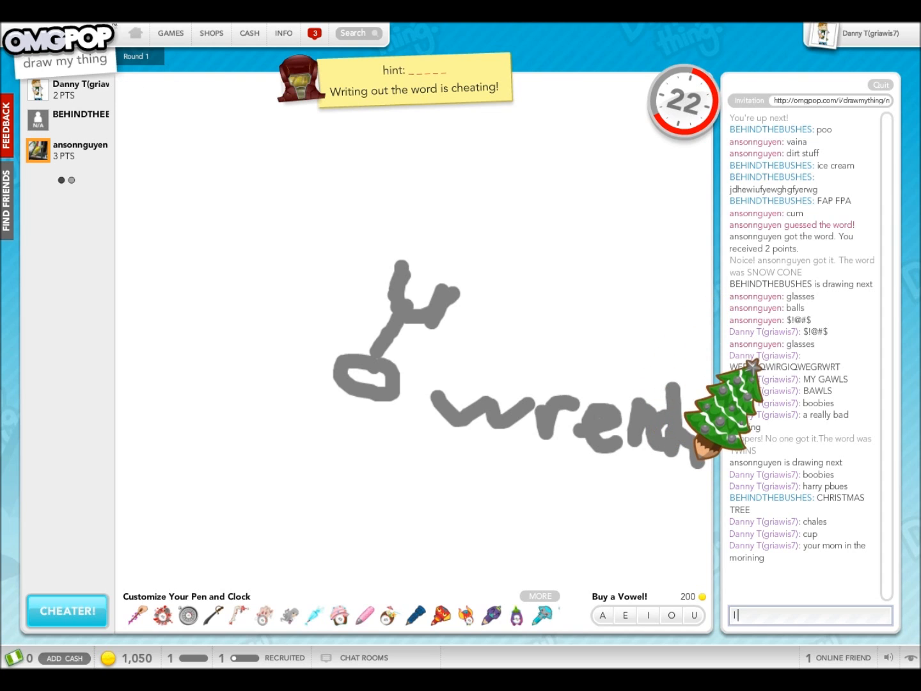
- Guess tool names wrench, hammer and pickaxe before another player solves TOOLS
type("wre")
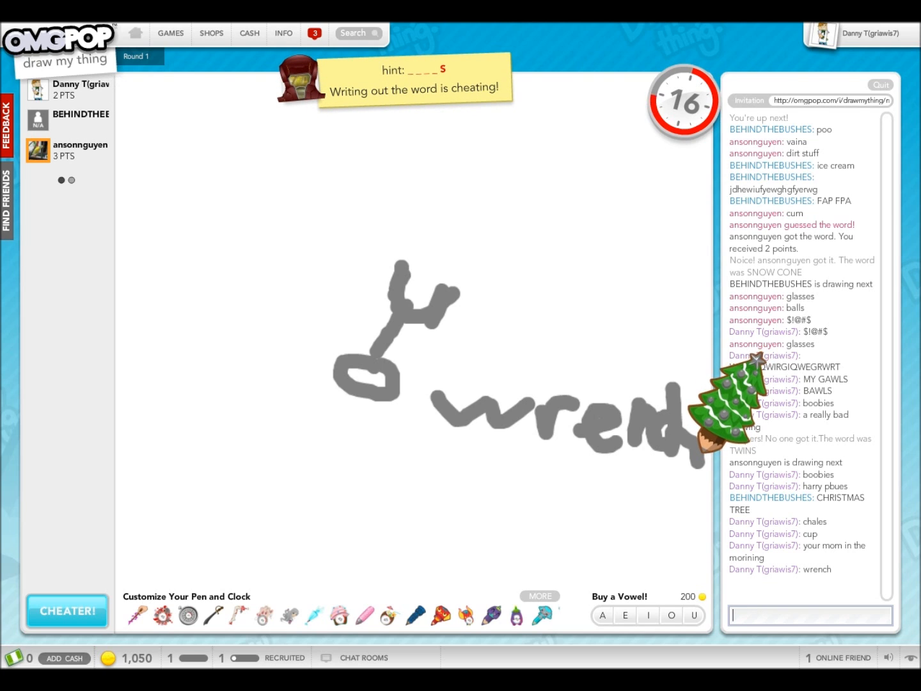
type("hammer")
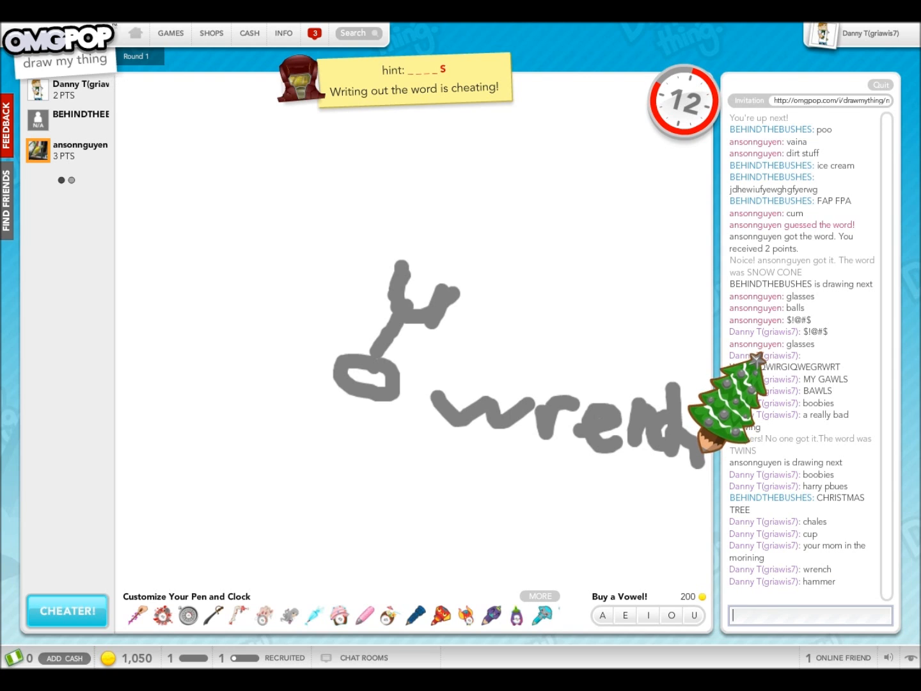
type("p")
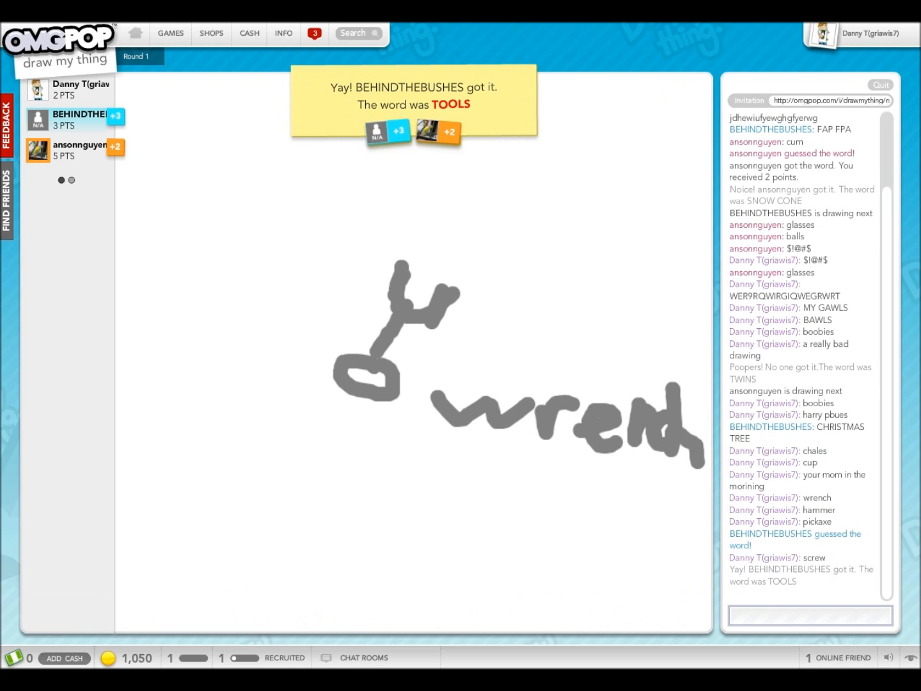
- Choose PAINT CAN as the word to draw
left_click(811, 614)
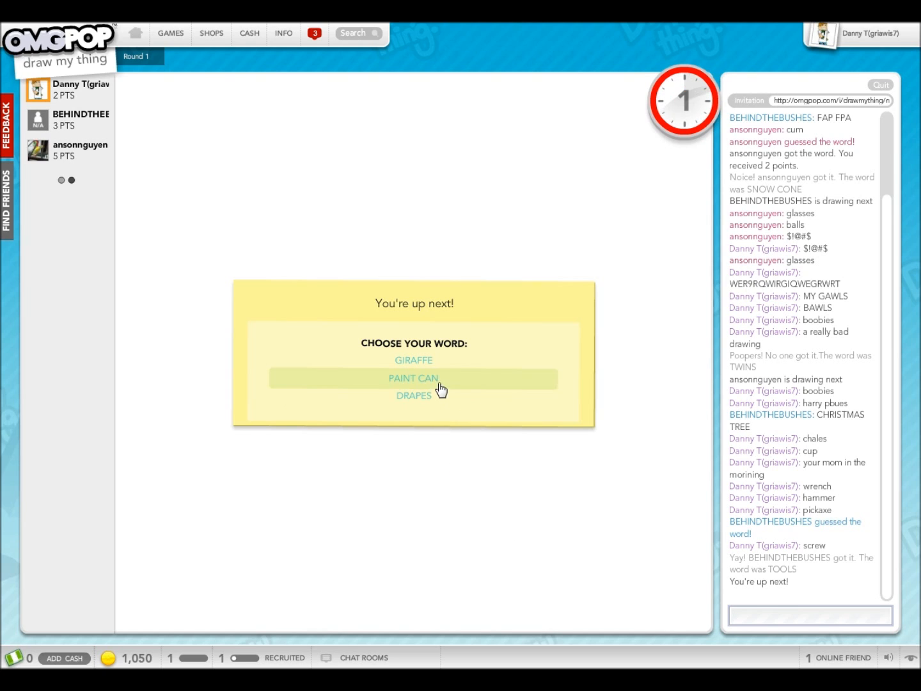
left_click(413, 379)
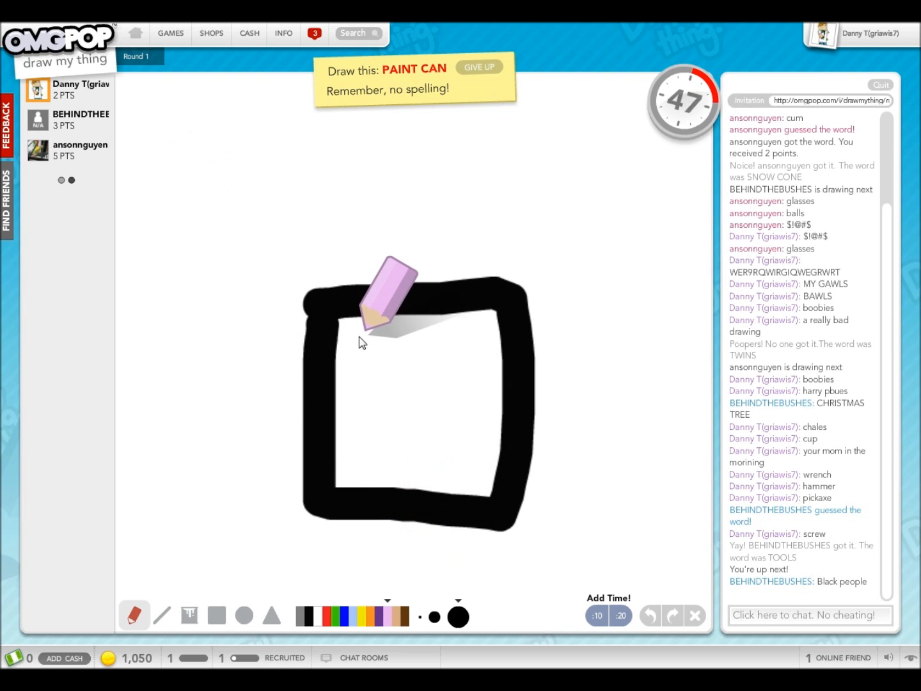
- Sketch a thick black square outline and fill it pink for the paint can
left_click_drag(357, 332, 448, 484)
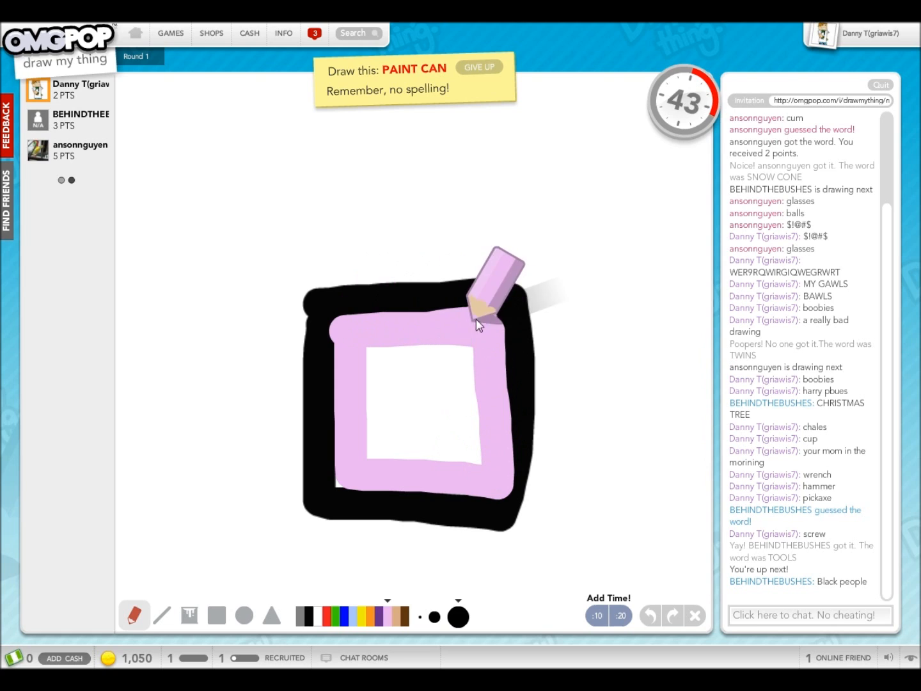
left_click_drag(480, 323, 458, 355)
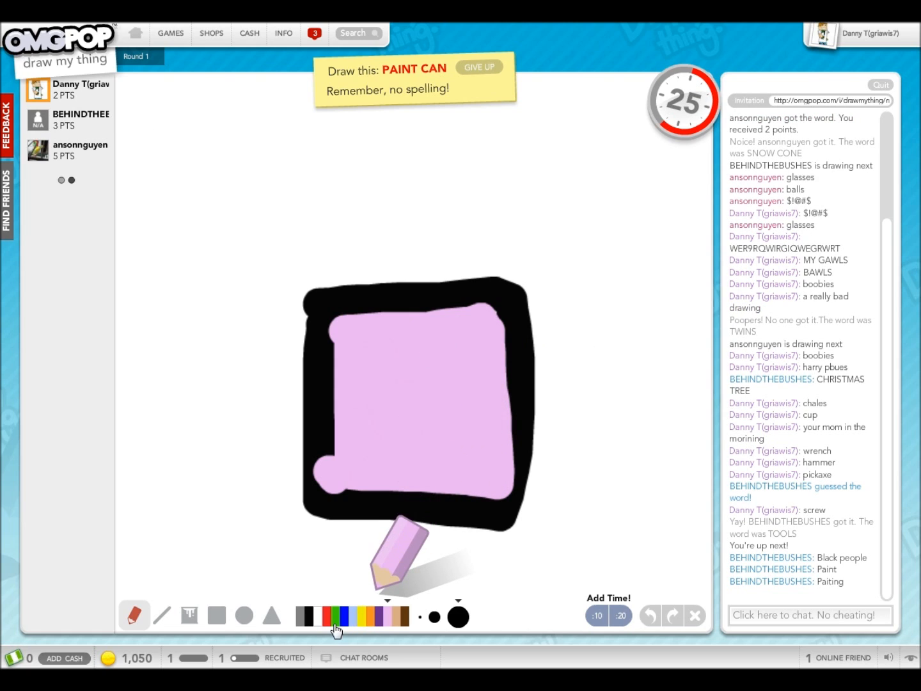
left_click(395, 615)
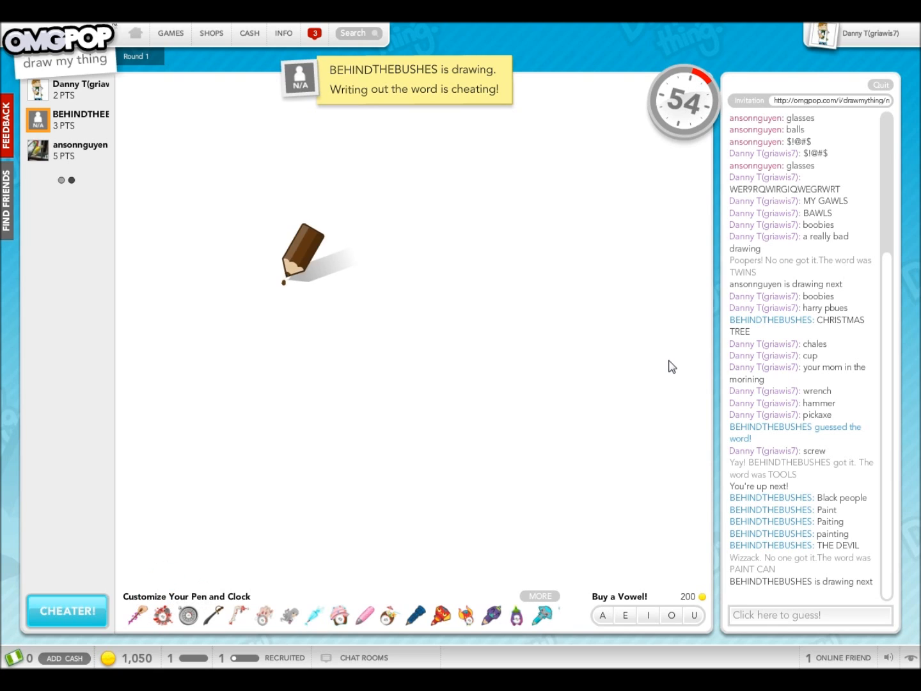
- Post guesses 'house' and 'MALL' about the brown door drawing
left_click_drag(295, 281, 292, 404)
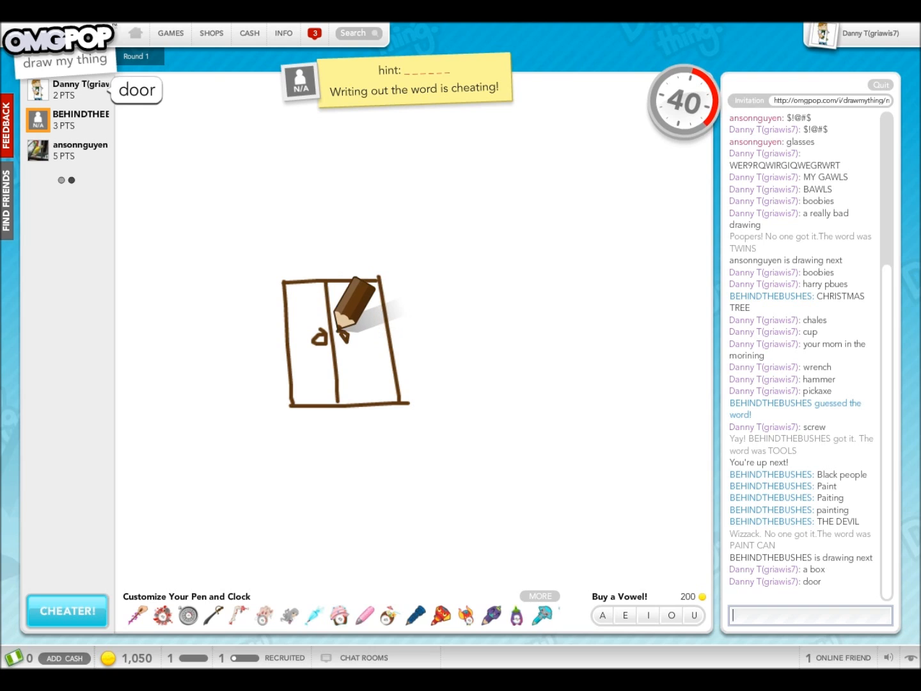
type("house")
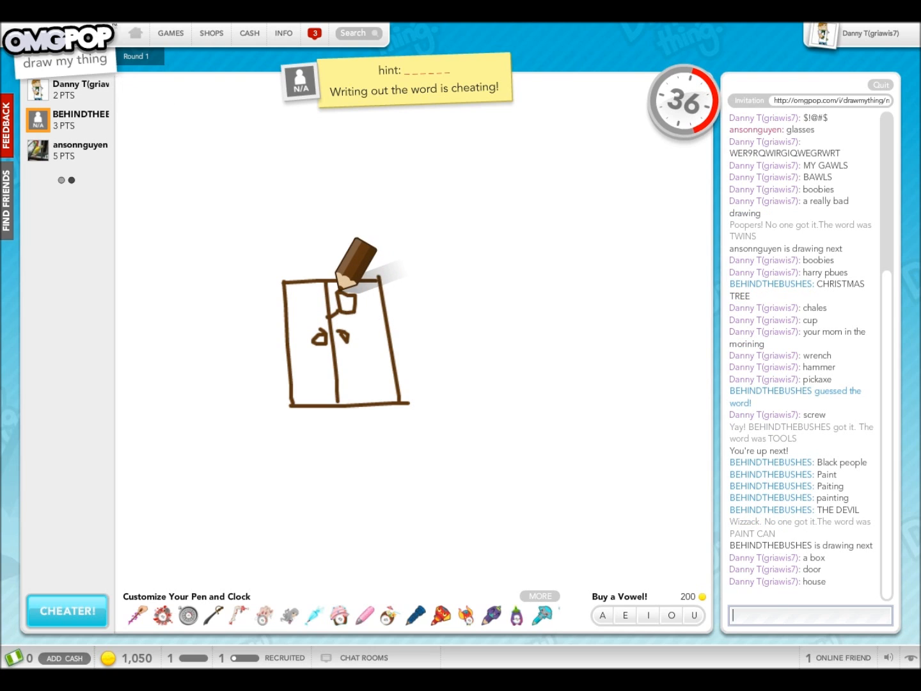
type("MALL")
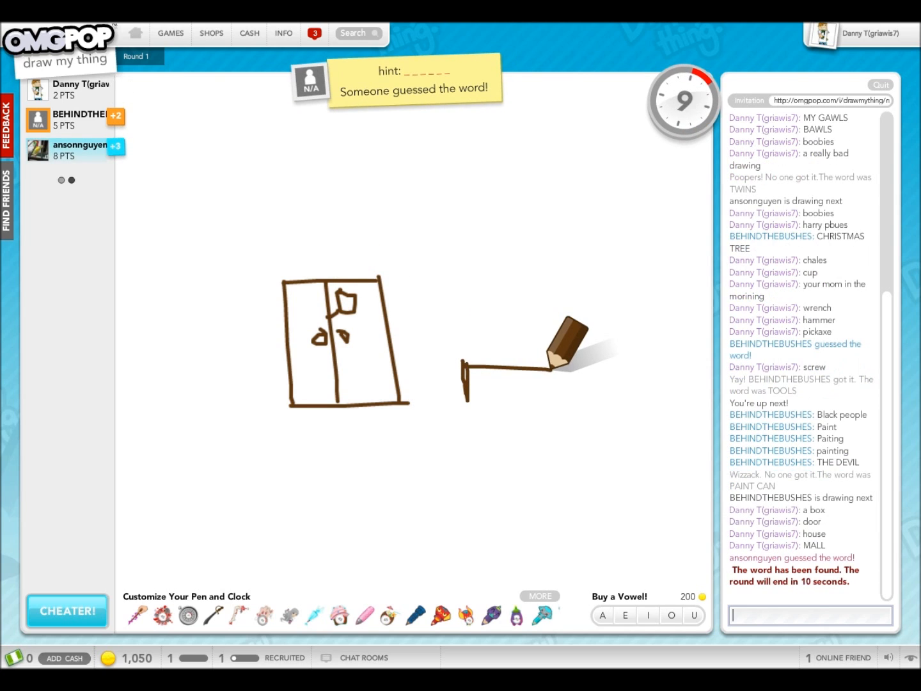
- Send further guesses 'sac' and 'jail cell' before another player solves CLOSET
type("sacurty")
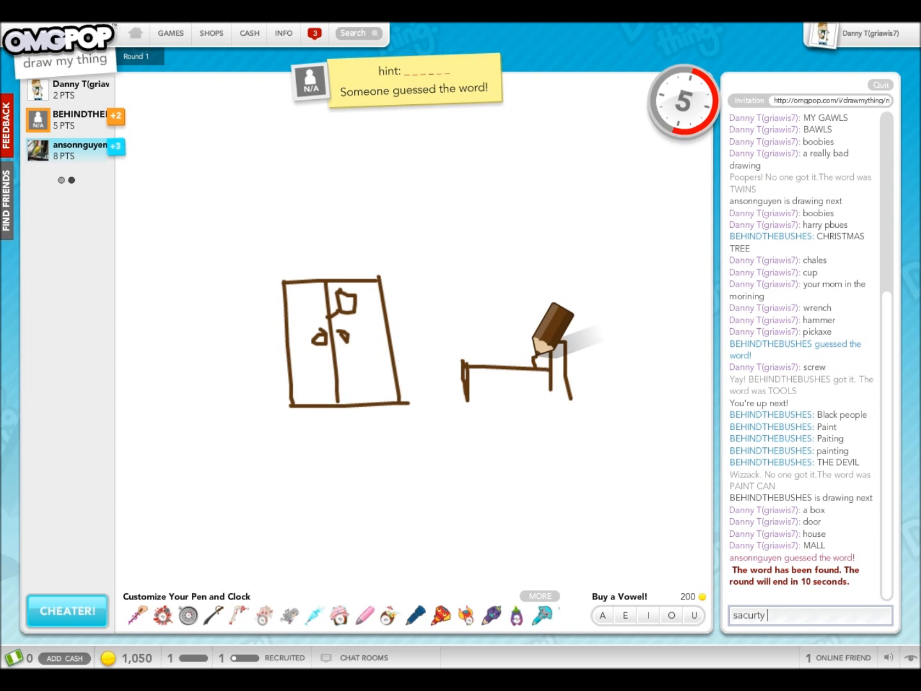
key("enter")
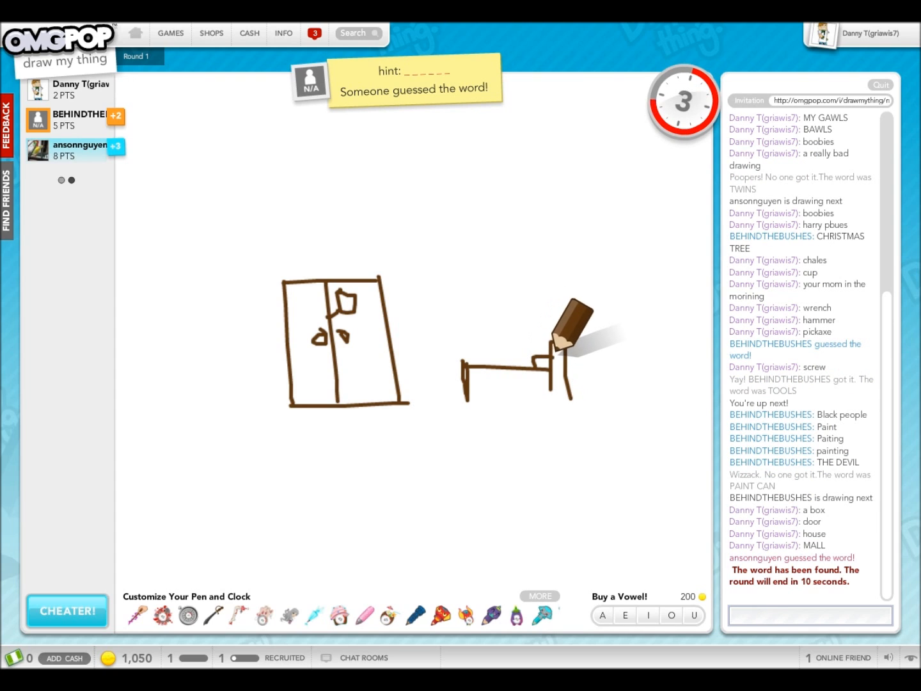
type("jail cell")
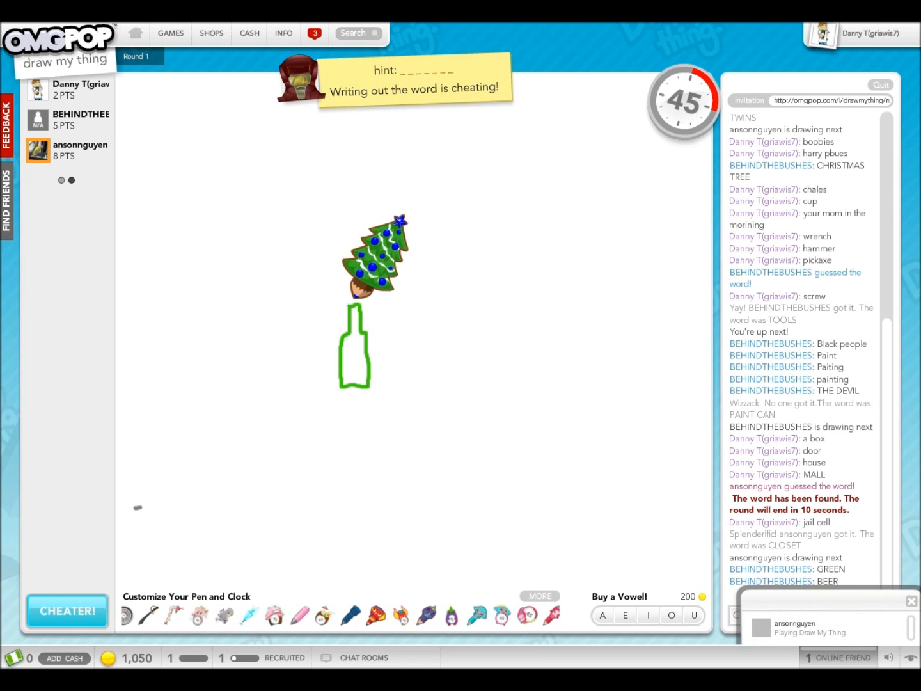
- Guess 'whine' for the bottle drawing in chat
type("whi")
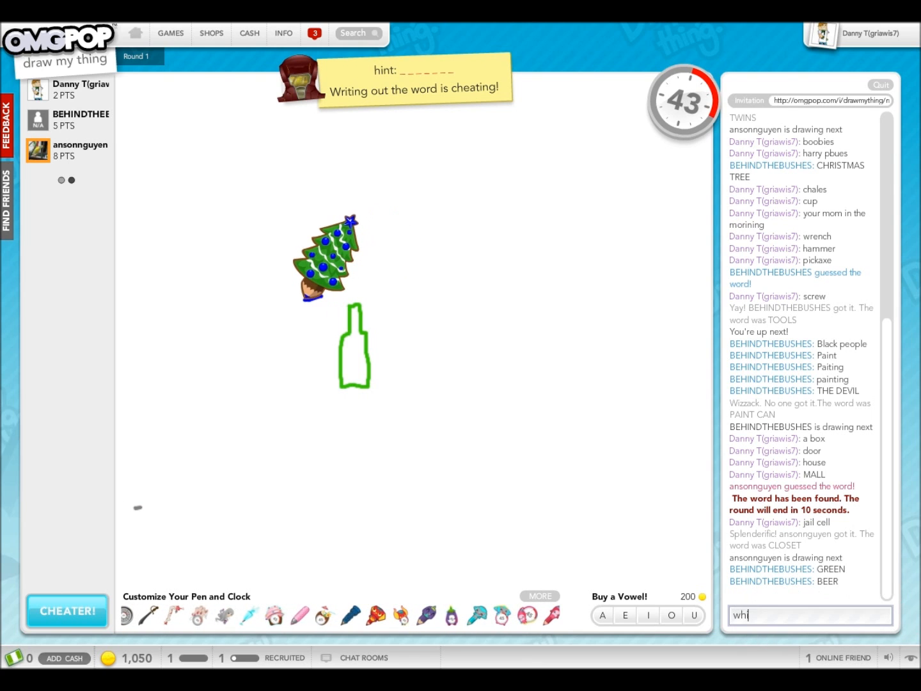
type("whine")
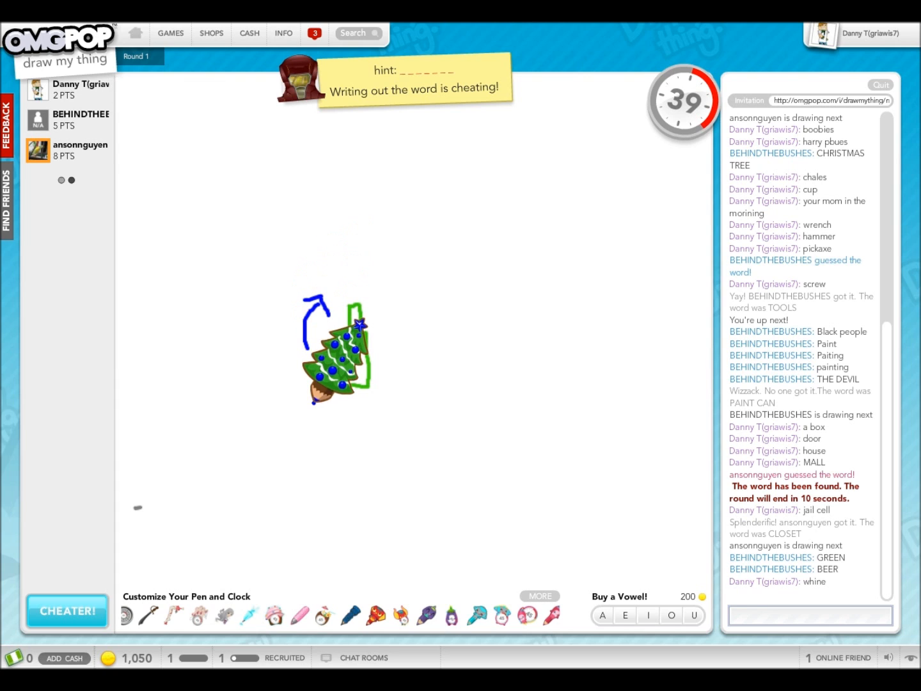
left_click_drag(322, 397, 382, 433)
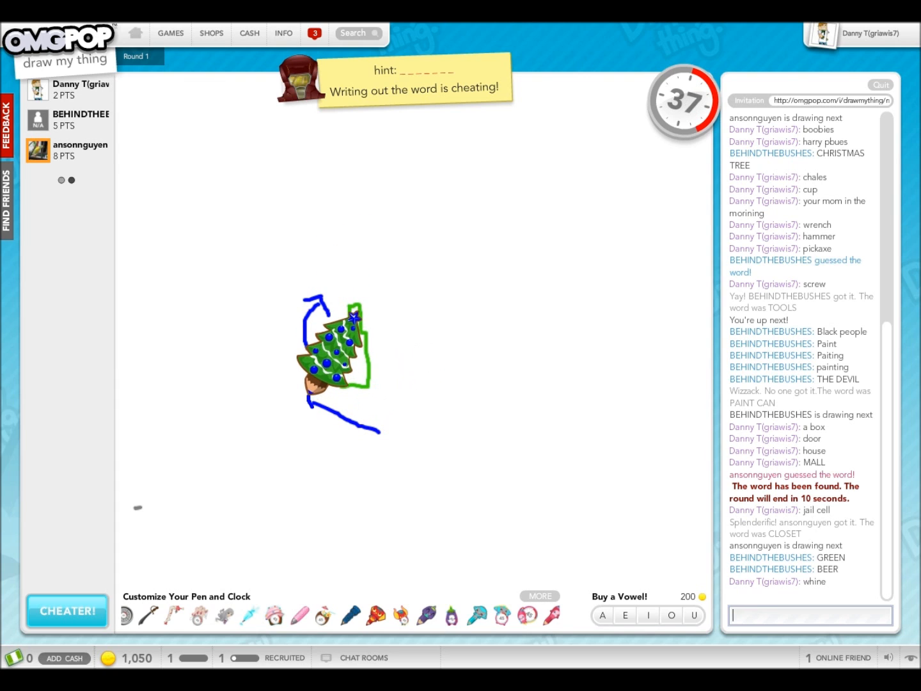
- Send 'HARRY PUBES', then guess recycle correctly for 3 points as the game ends
type("HARRY PUB")
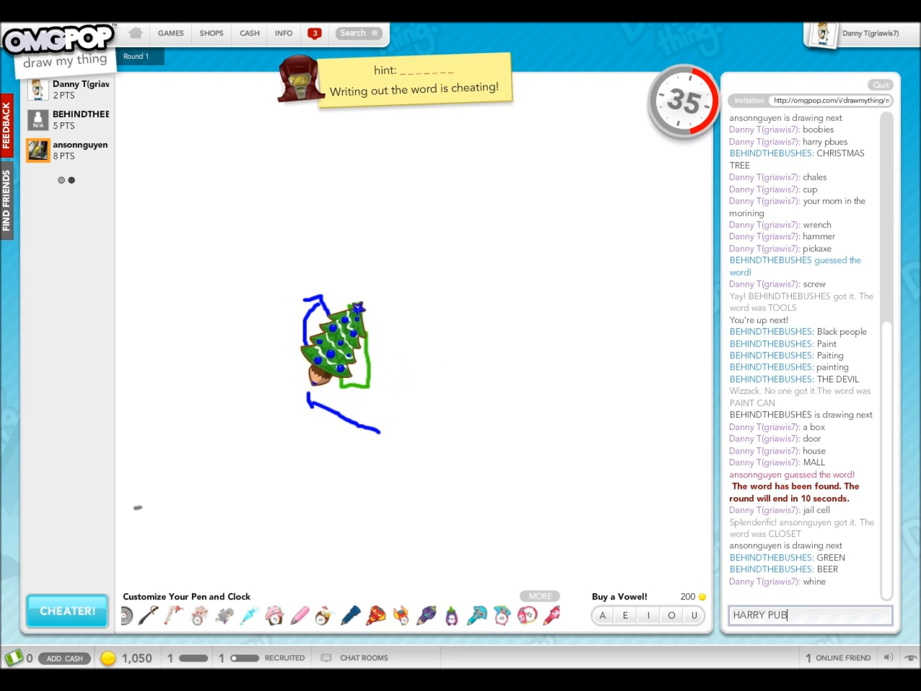
key("enter")
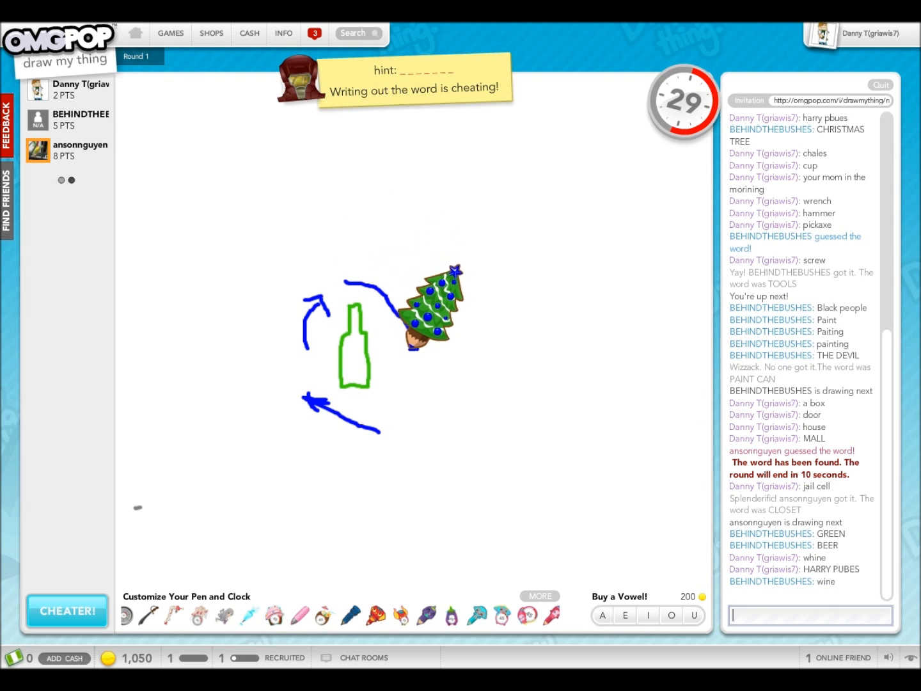
type("red")
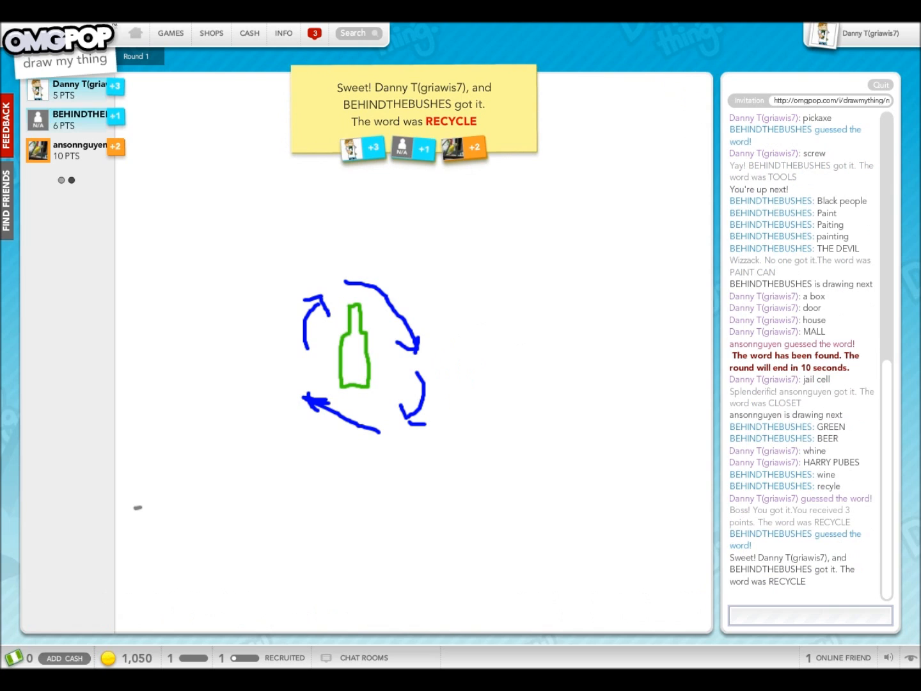
left_click(811, 614)
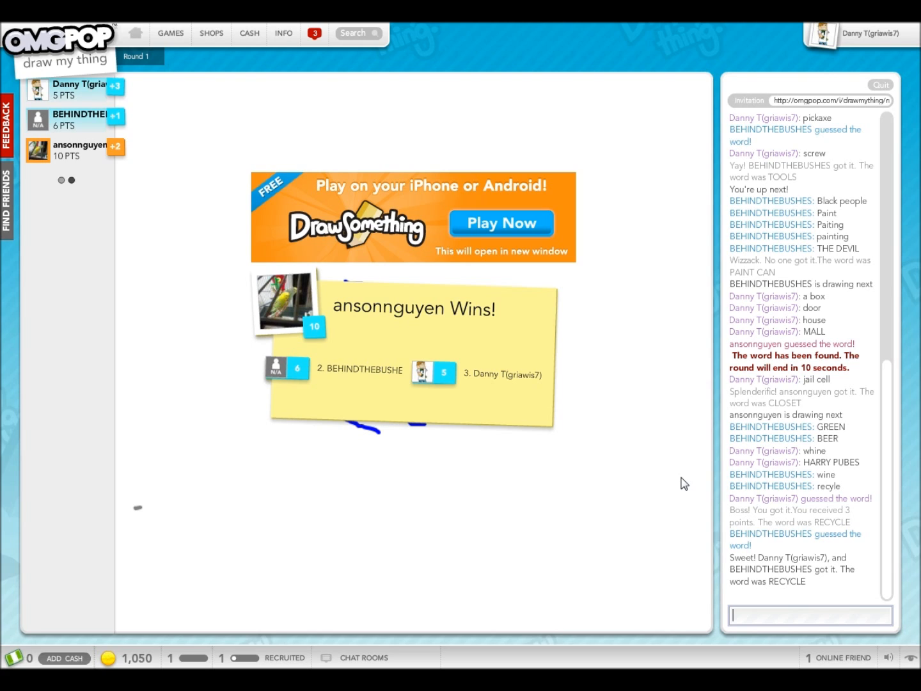
mouse_move(509, 376)
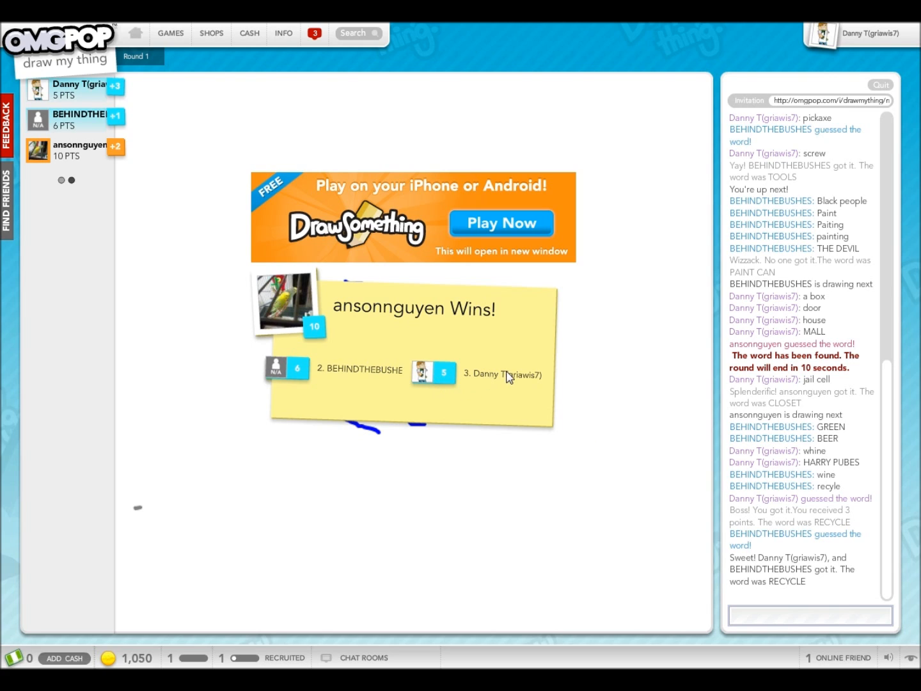